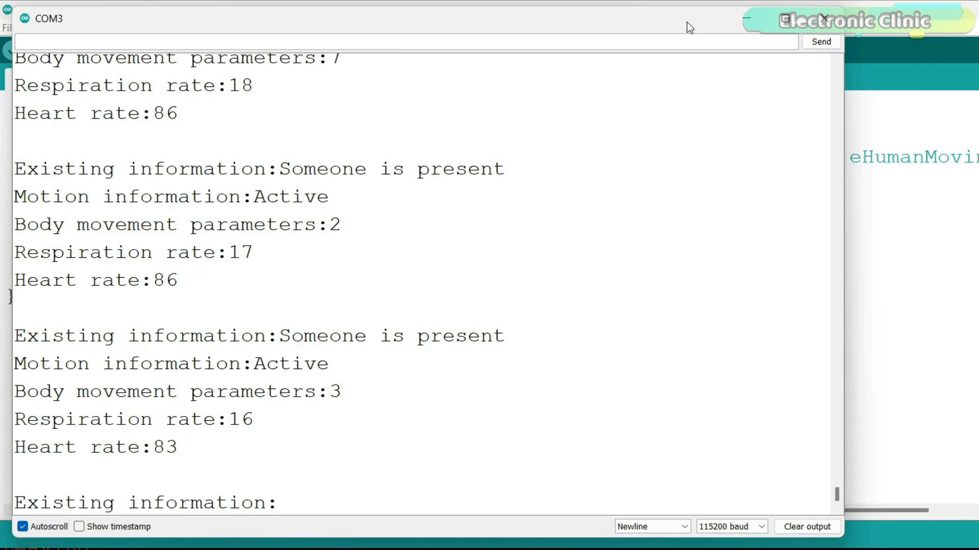
Step: Maximize the COM3 serial monitor and follow the live presence, motion, respiration, heart-rate and fall readings
{"action": "scroll", "scroll_direction": "down", "scroll_amount": 3}
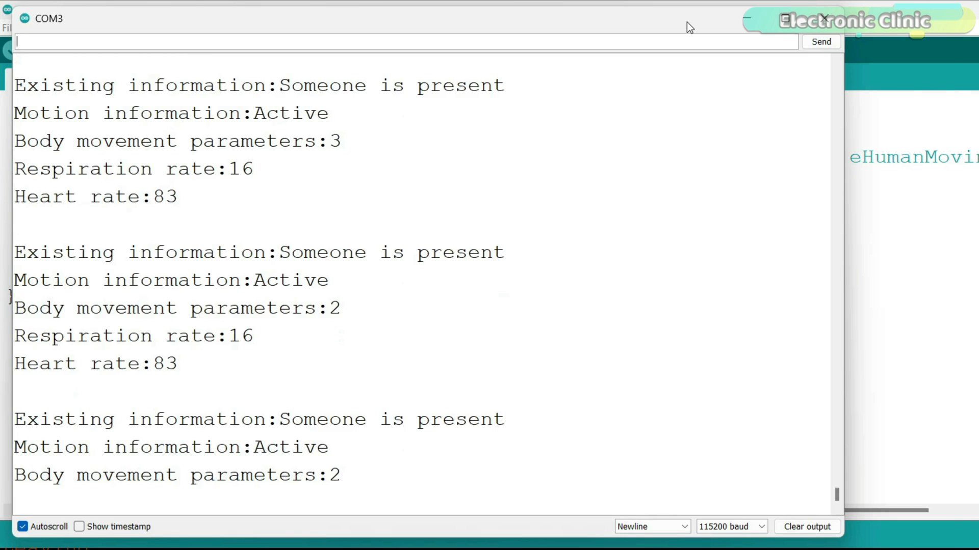
{"action": "scroll", "scroll_direction": "down", "scroll_amount": 3}
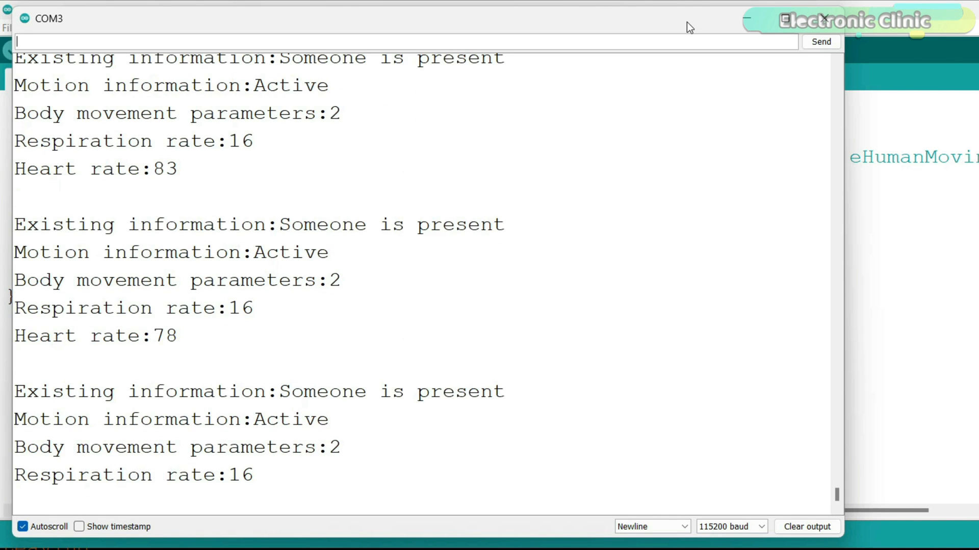
{"action": "left_click", "coordinate": [785, 19]}
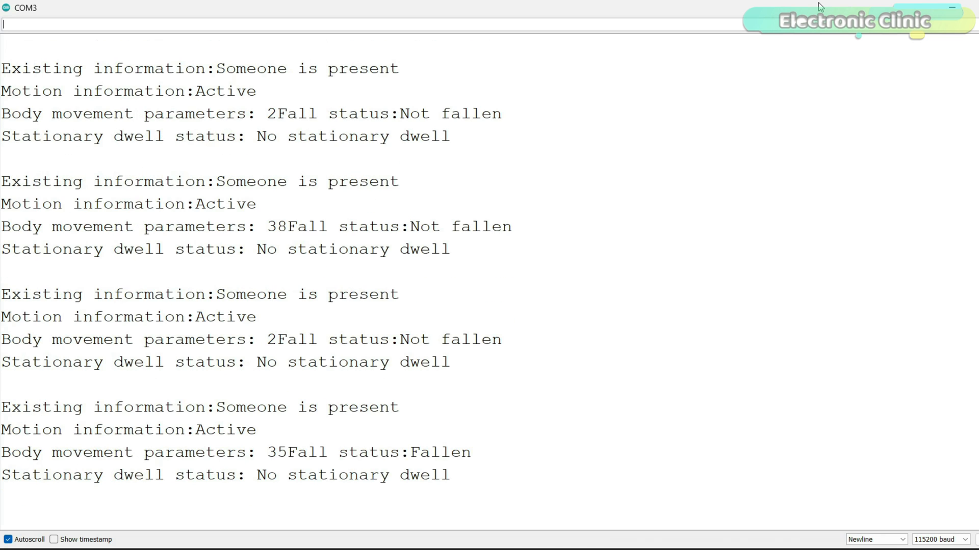
{"action": "scroll", "scroll_direction": "down", "scroll_amount": 3}
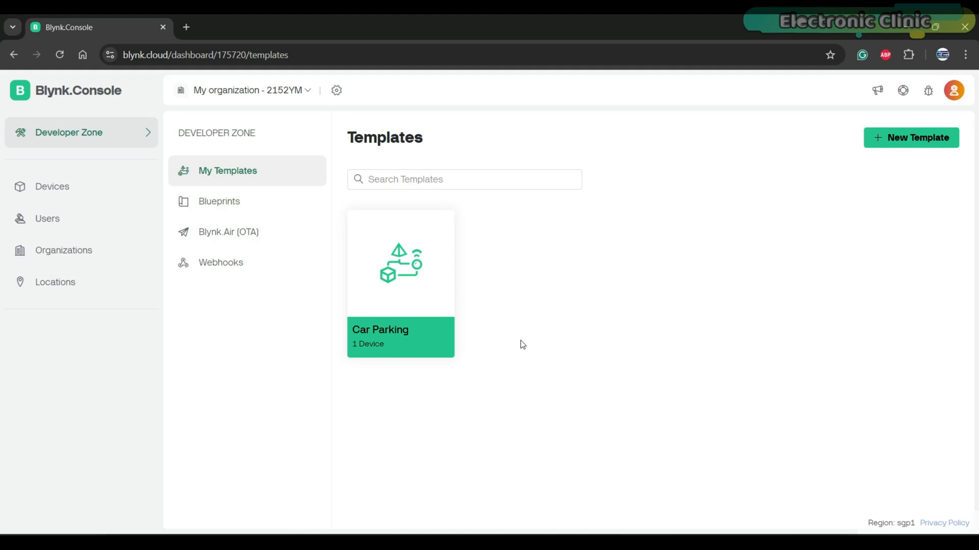
Step: Create the template 'C1001 Security System' for ESP32 over WiFi
{"action": "left_click", "coordinate": [911, 137]}
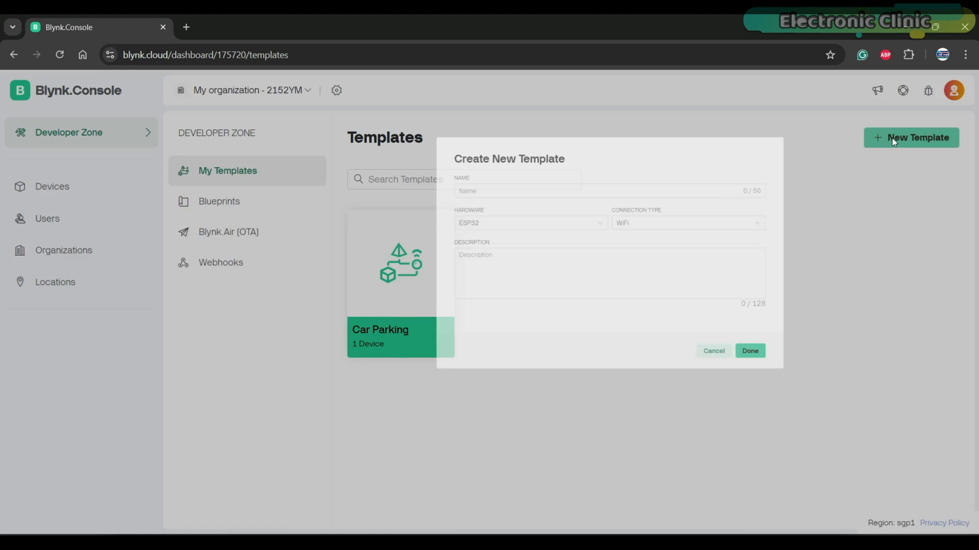
{"action": "type", "text": "C1001 Security System"}
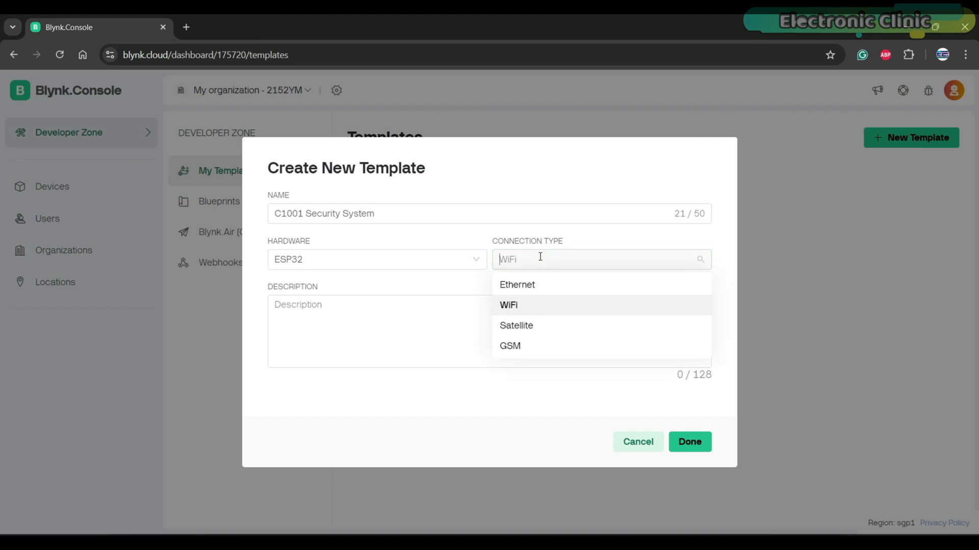
{"action": "left_click", "coordinate": [508, 305]}
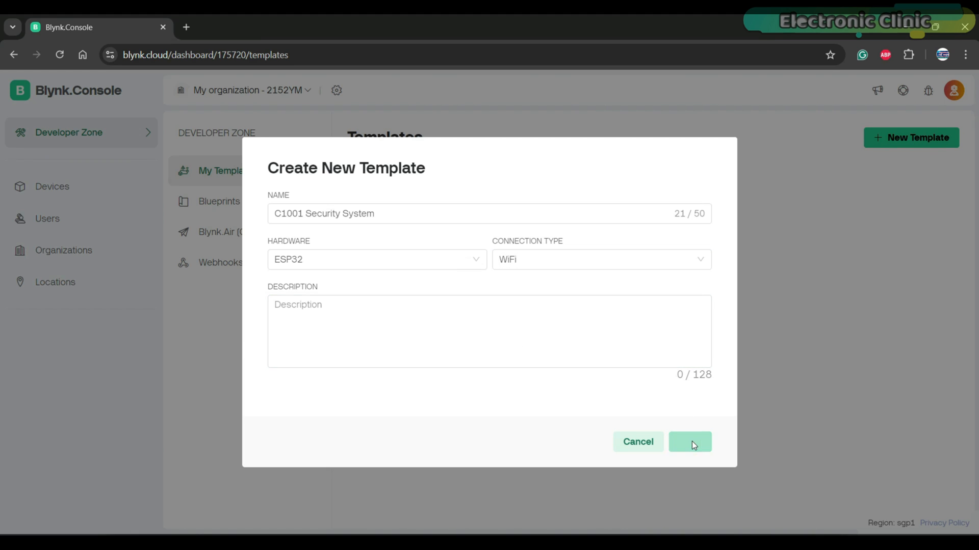
{"action": "left_click", "coordinate": [689, 441]}
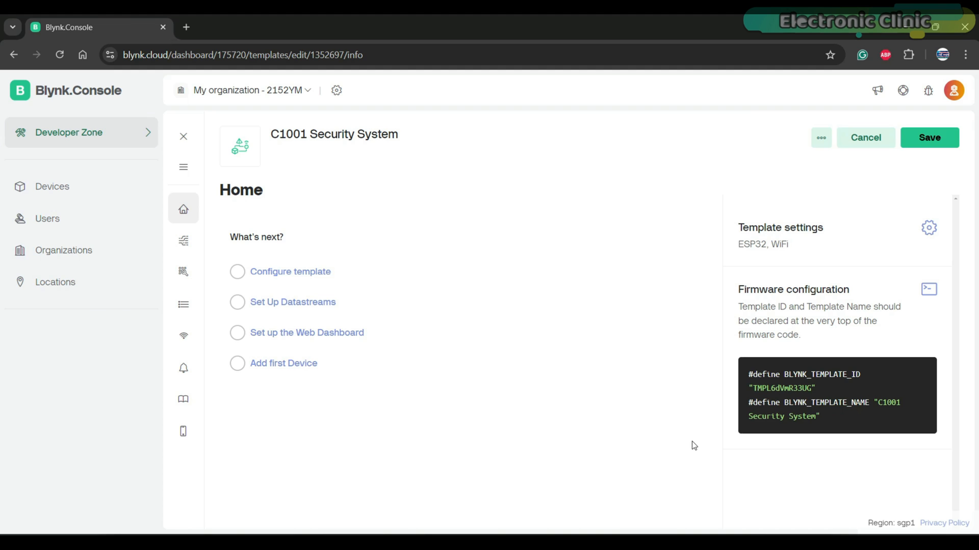
{"action": "mouse_move", "coordinate": [366, 327]}
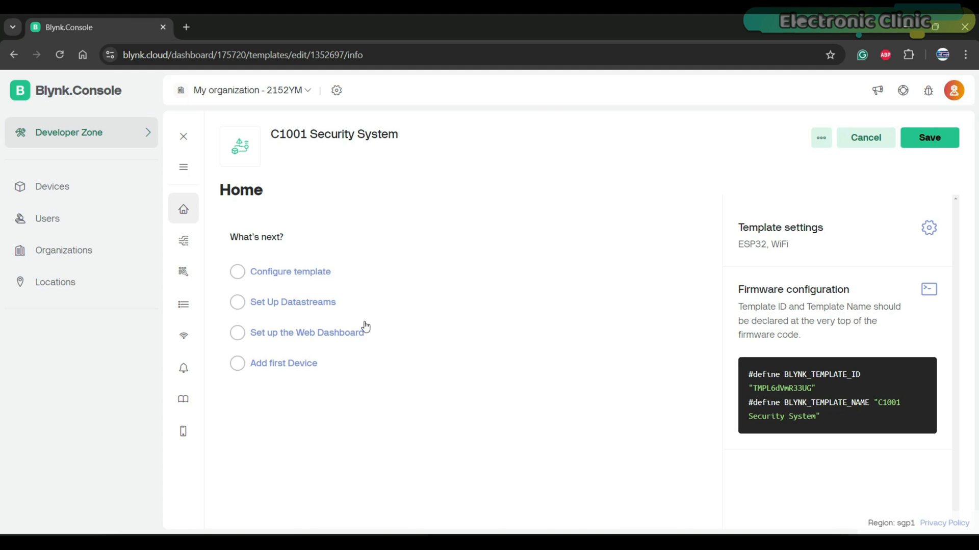
Step: Review the new template's settings and template ID, then close them
{"action": "left_click", "coordinate": [927, 227]}
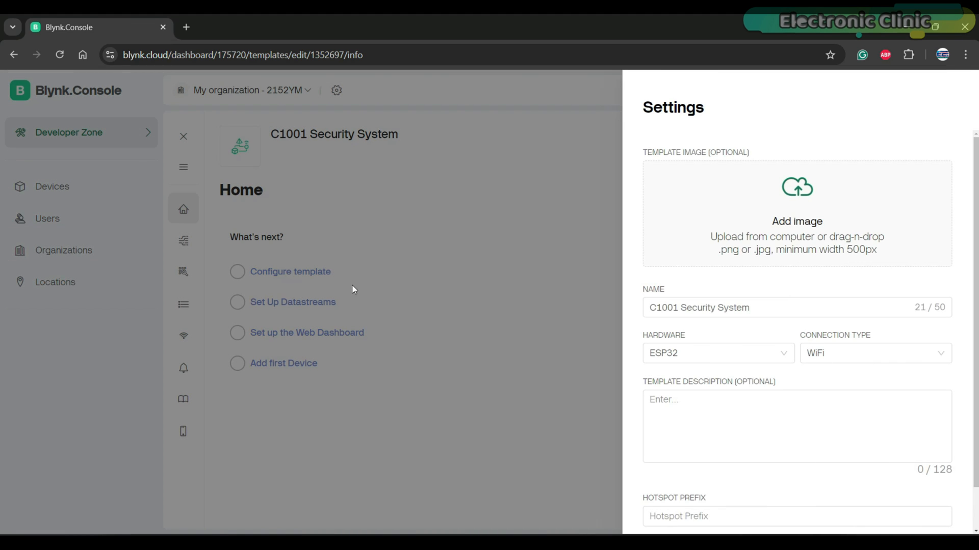
{"action": "scroll", "scroll_direction": "down", "scroll_amount": 3}
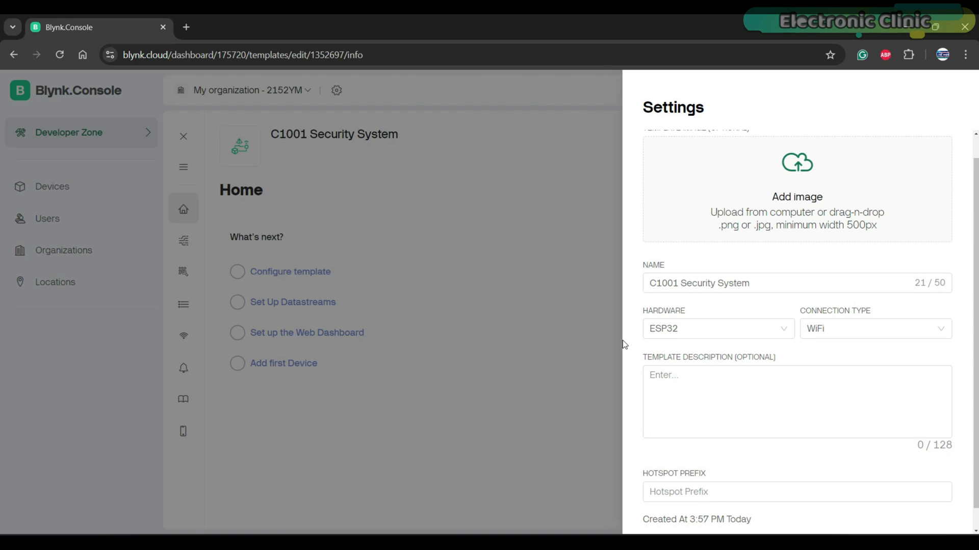
{"action": "left_click", "coordinate": [865, 138]}
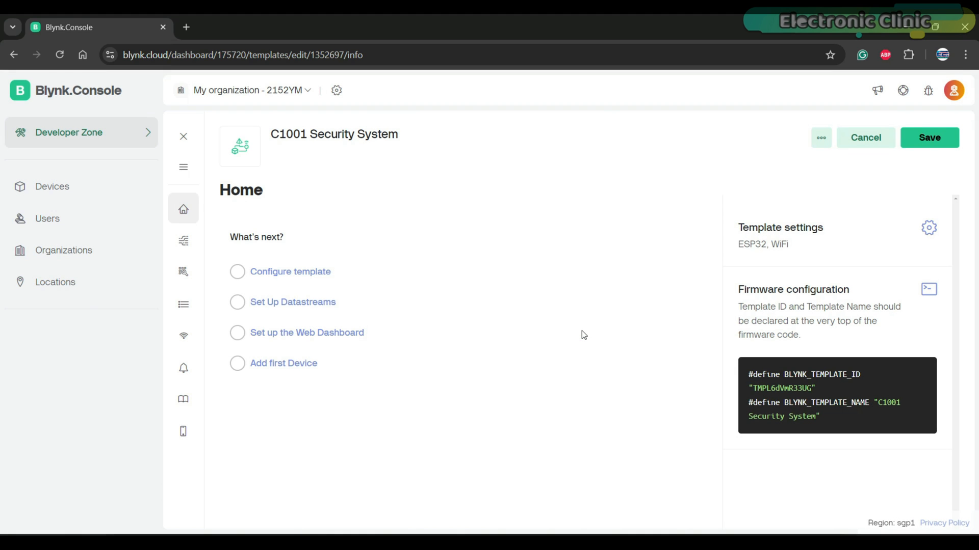
Step: Start a virtual-pin datastream named Human Presence in the template's Datastreams
{"action": "left_click", "coordinate": [183, 241]}
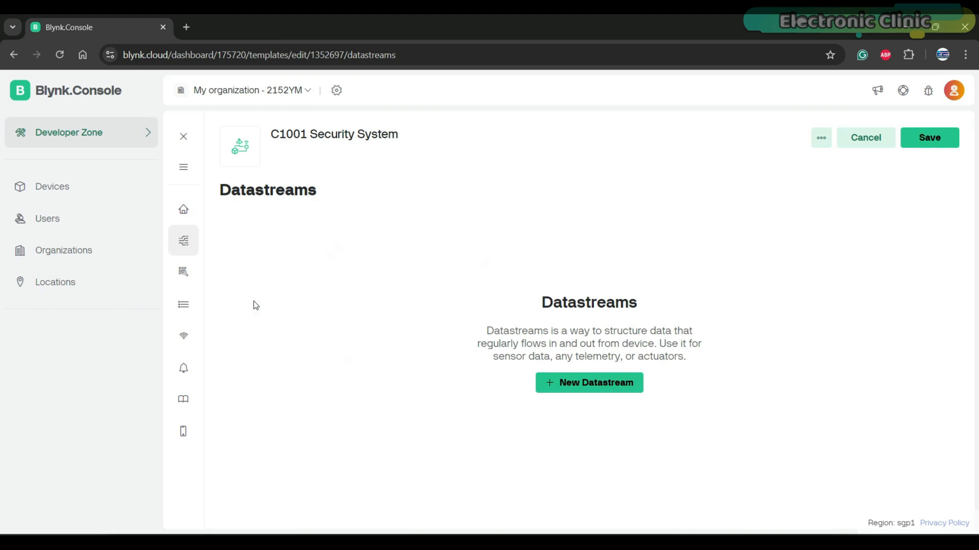
{"action": "left_click", "coordinate": [588, 382]}
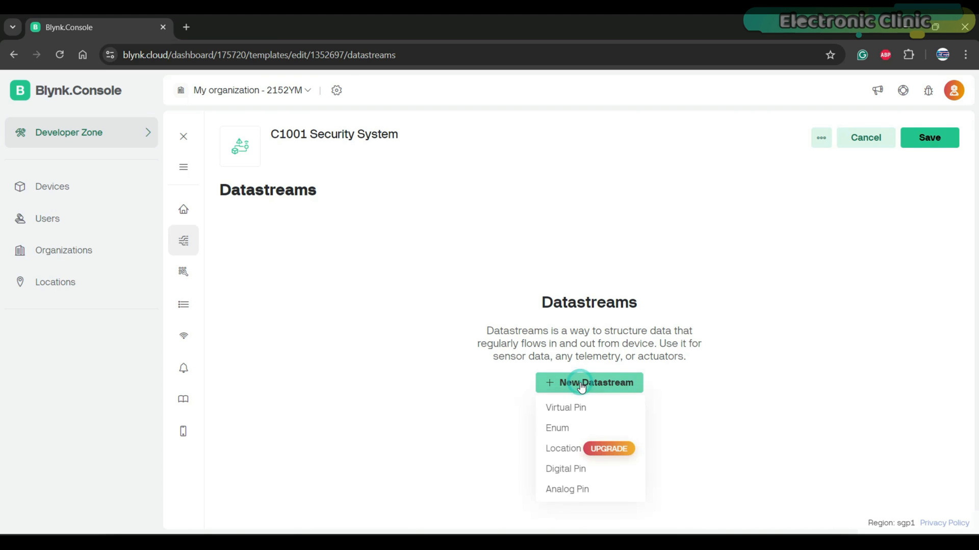
{"action": "left_click", "coordinate": [566, 408]}
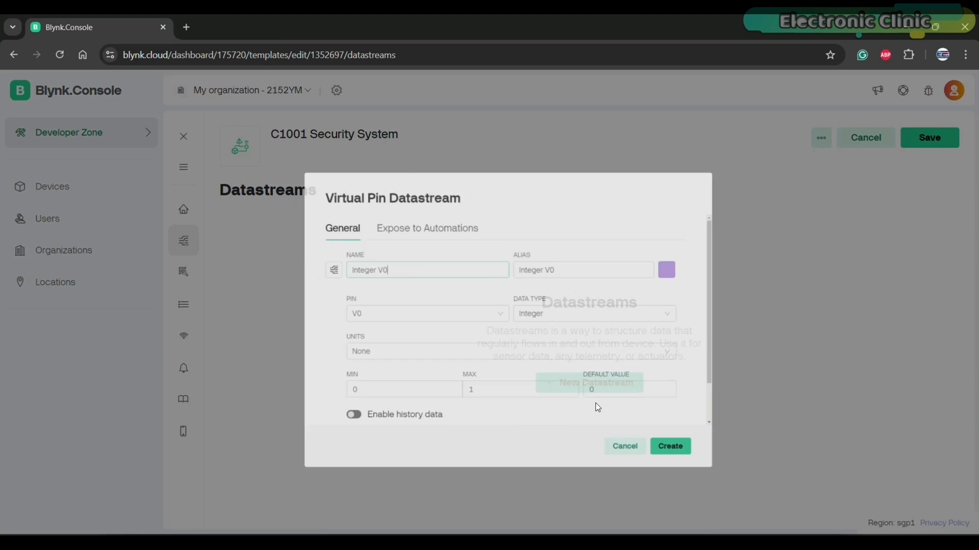
{"action": "type", "text": "Human p"}
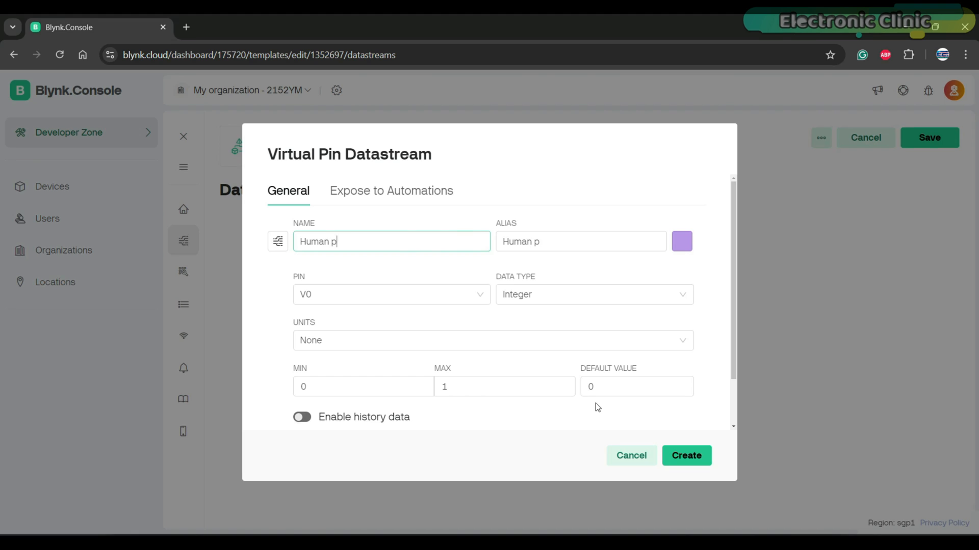
{"action": "type", "text": "resence"}
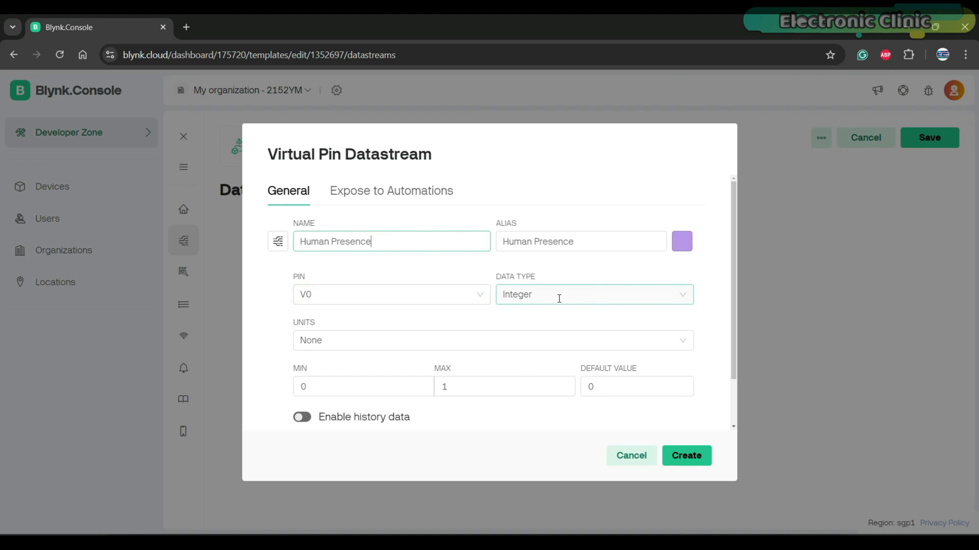
Step: Make it an Integer on V0 ranging 0 to 1, create it and save the template
{"action": "left_click", "coordinate": [480, 386]}
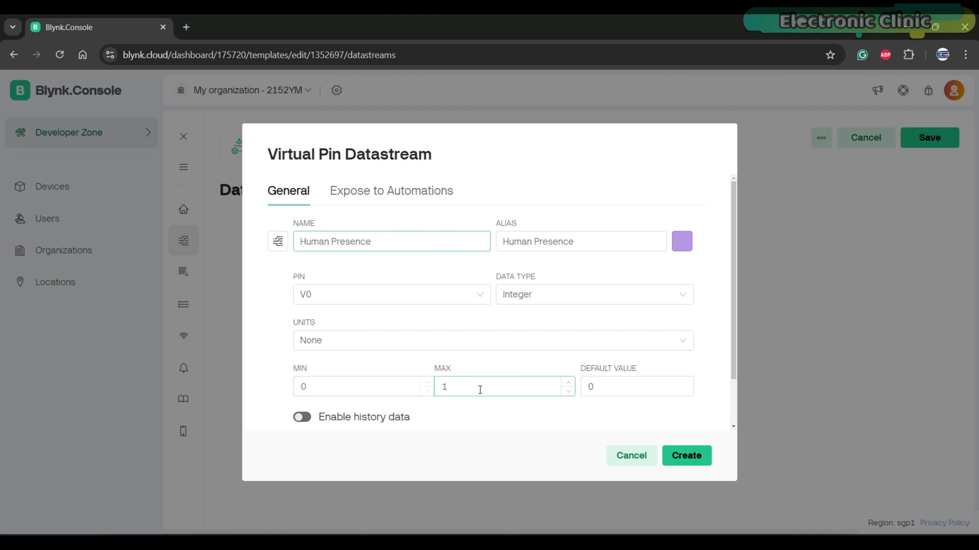
{"action": "mouse_move", "coordinate": [484, 413]}
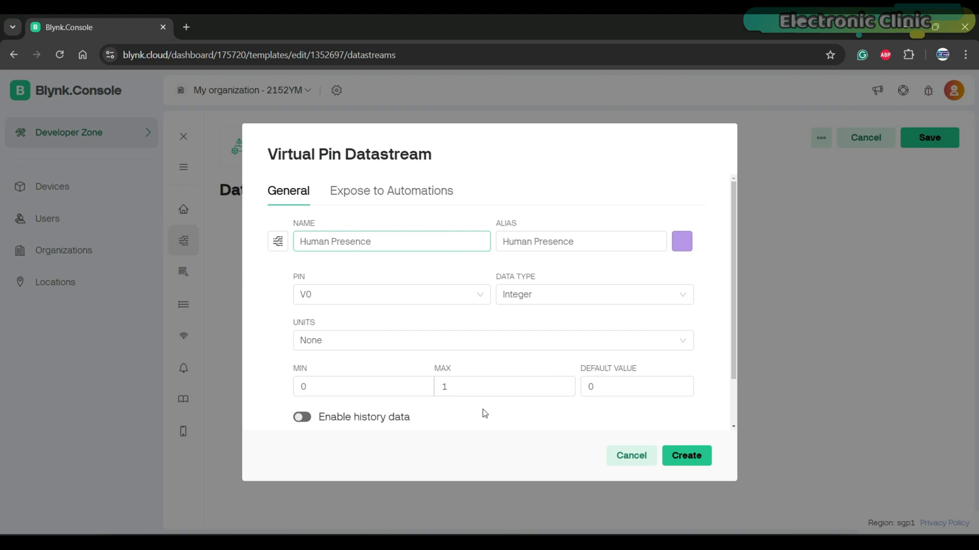
{"action": "left_click", "coordinate": [392, 242]}
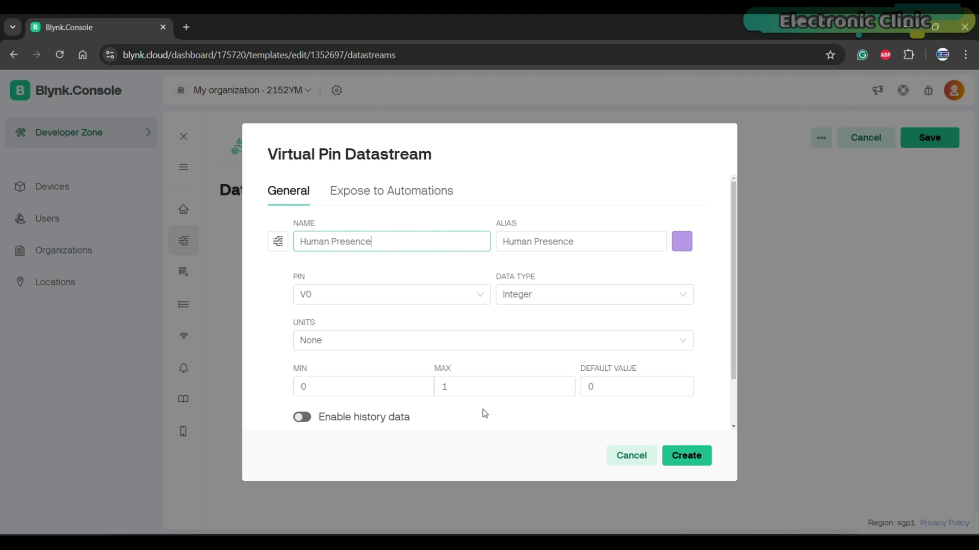
{"action": "left_click", "coordinate": [685, 456]}
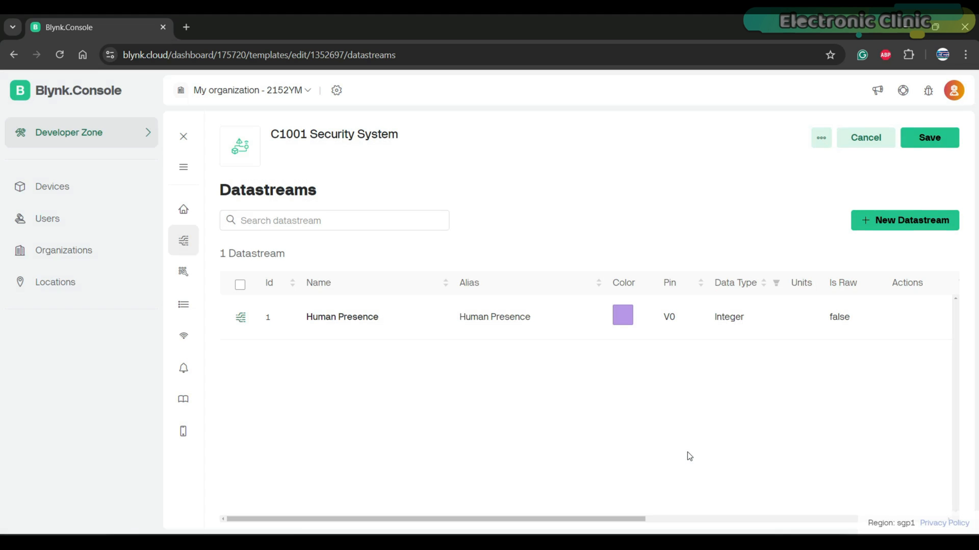
{"action": "left_click", "coordinate": [930, 137]}
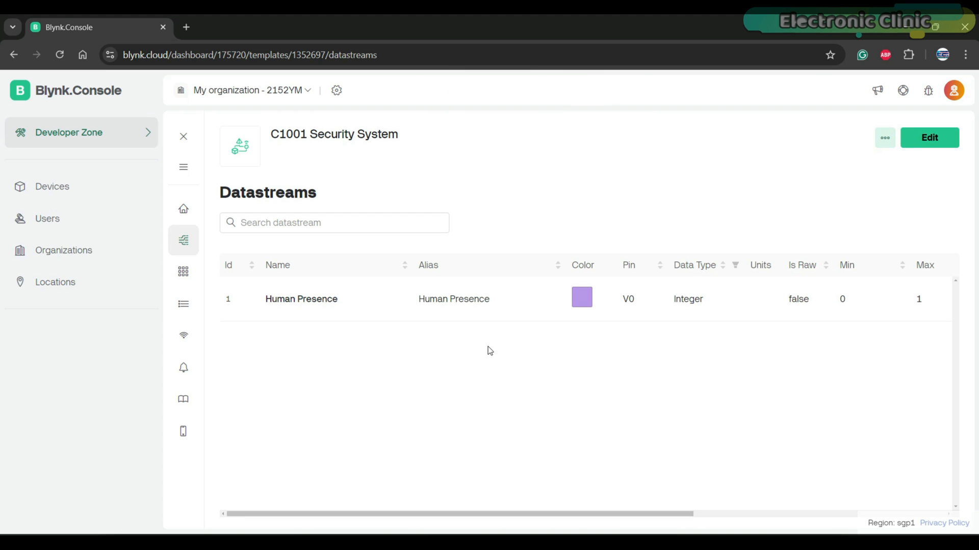
{"action": "mouse_move", "coordinate": [469, 344]}
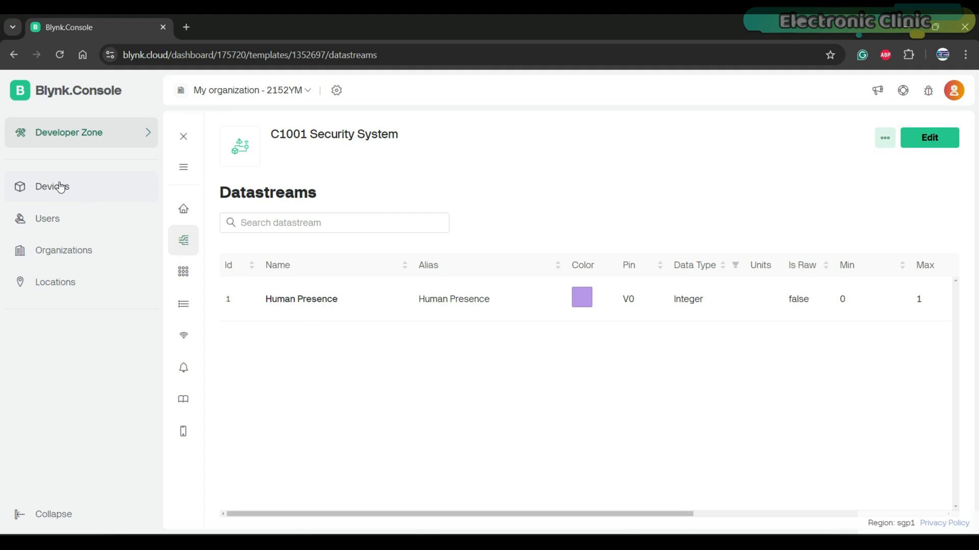
Step: Create a device named C1001 Security System from the C1001 Security System template
{"action": "left_click", "coordinate": [52, 186]}
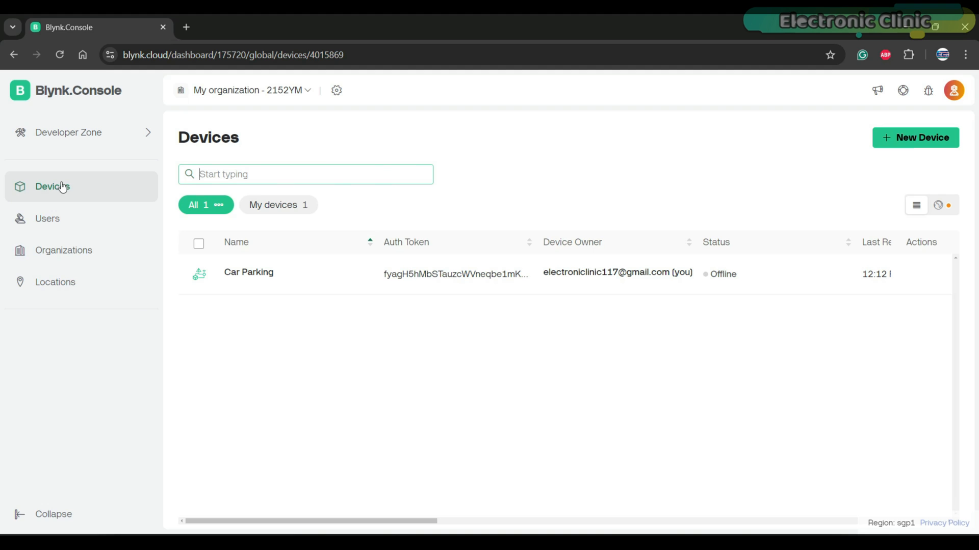
{"action": "left_click", "coordinate": [915, 137]}
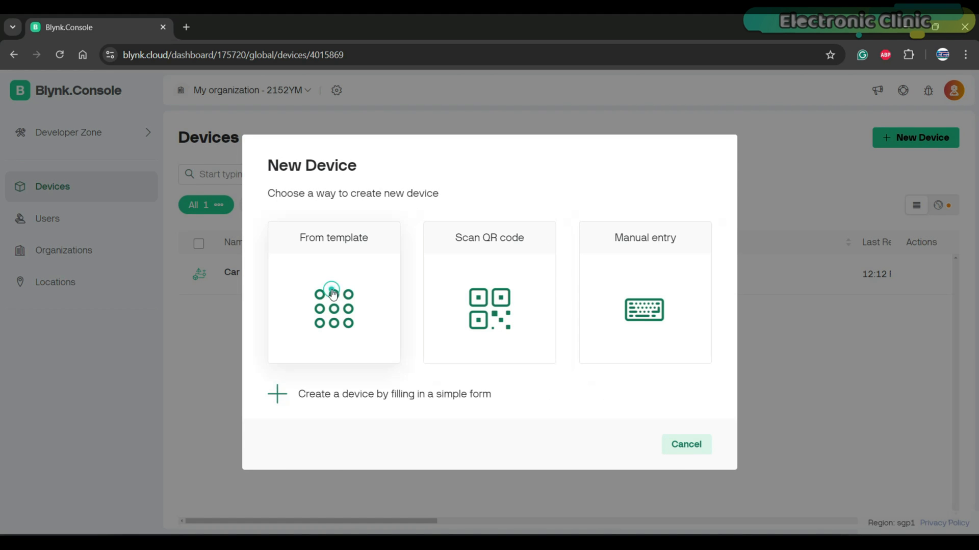
{"action": "left_click", "coordinate": [333, 292]}
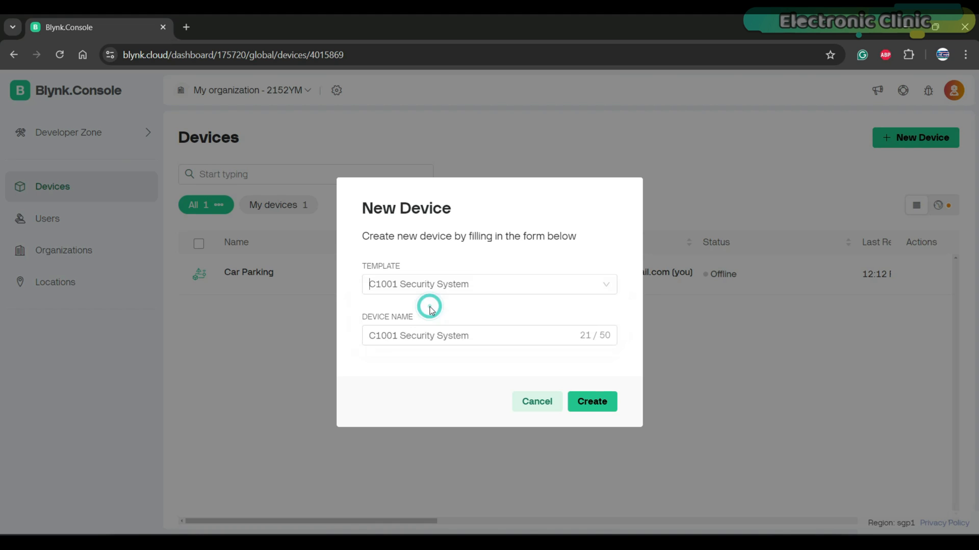
{"action": "left_click", "coordinate": [591, 402]}
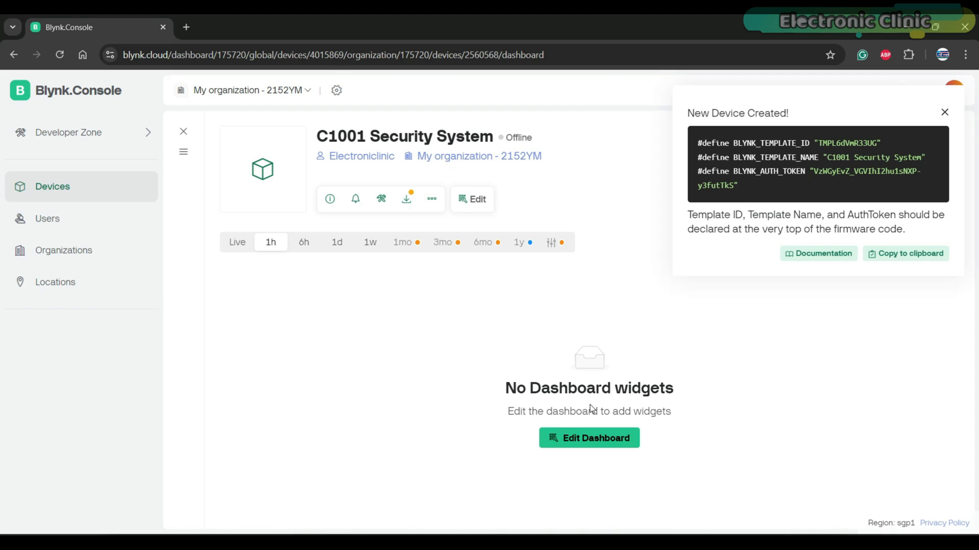
{"action": "left_click", "coordinate": [904, 254]}
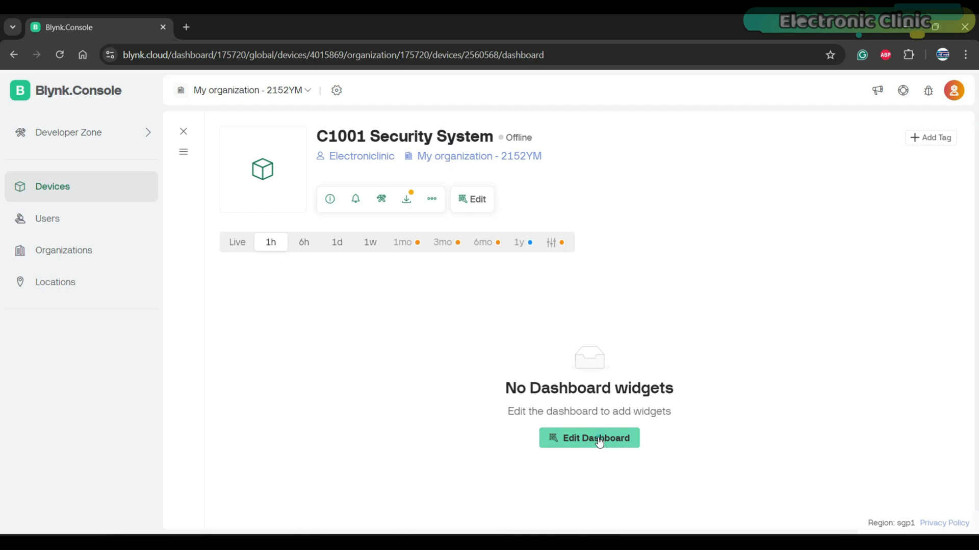
Step: Configure the dashboard LED widget: title Human Presence, datastream Human Presence (V0), green colour, saved
{"action": "left_click", "coordinate": [588, 438]}
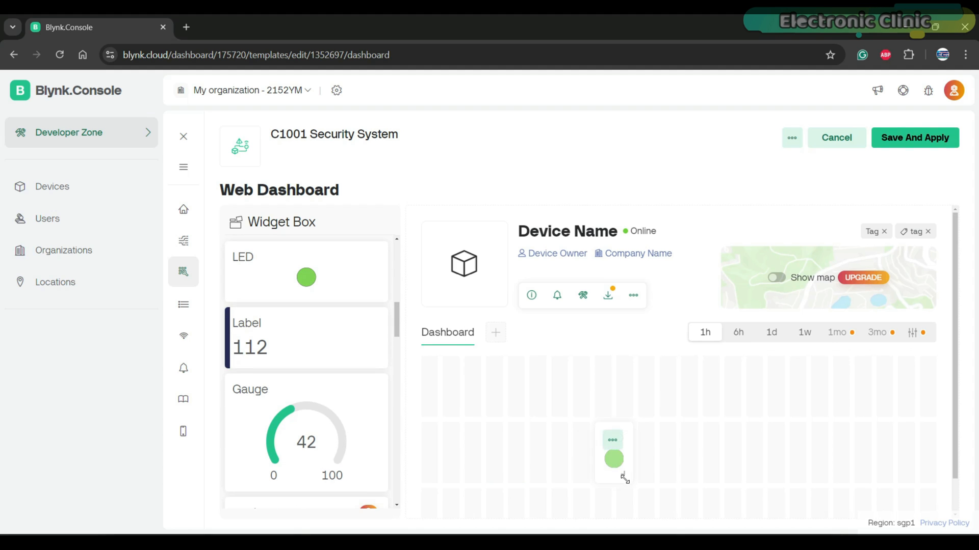
{"action": "left_click", "coordinate": [614, 459]}
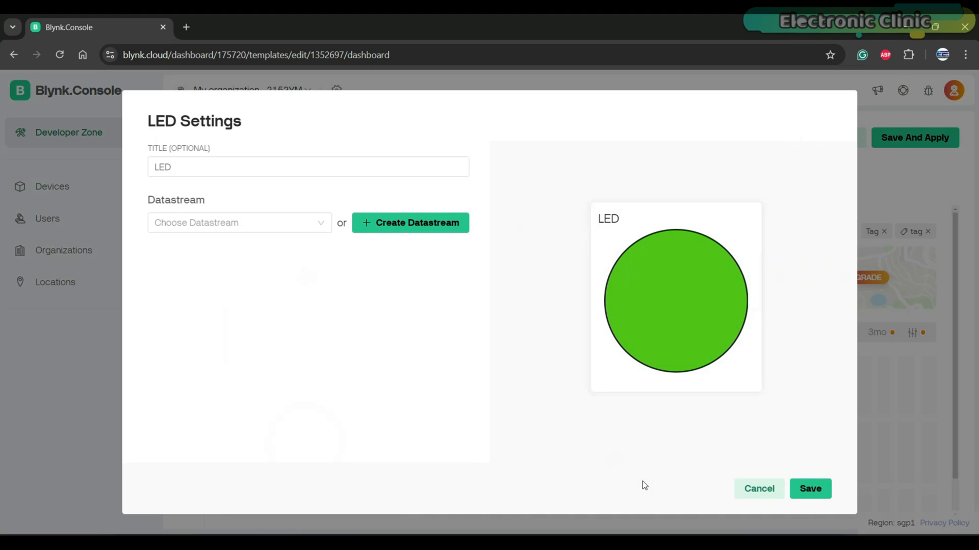
{"action": "mouse_move", "coordinate": [634, 487]}
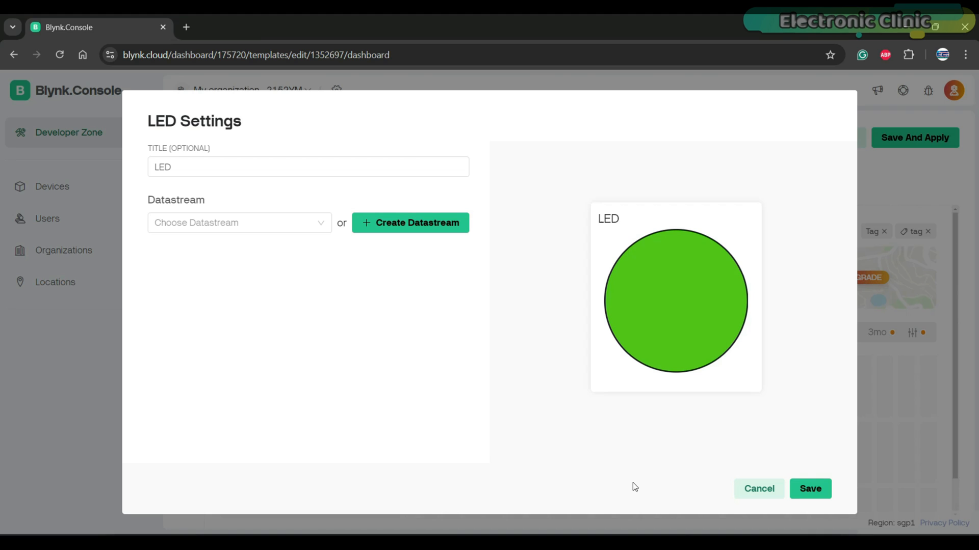
{"action": "type", "text": "Hu"}
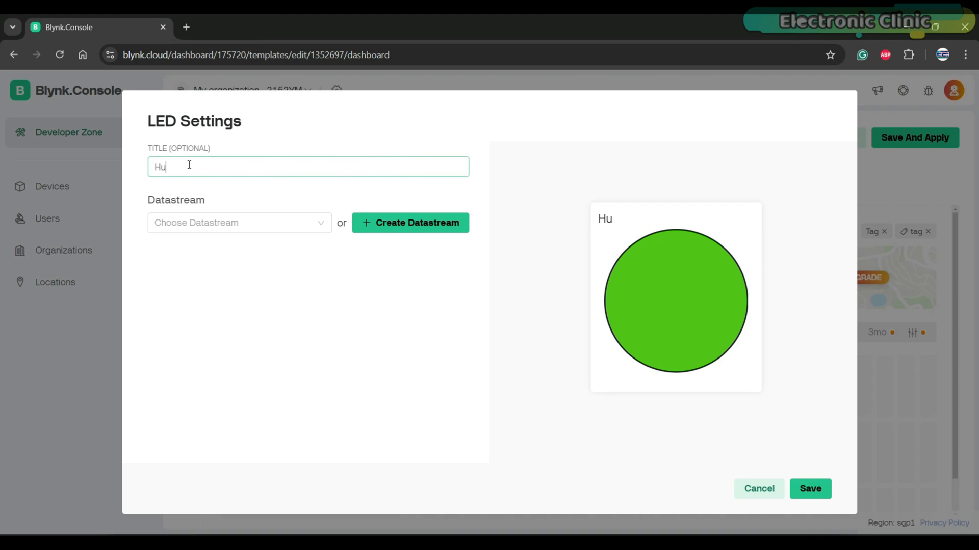
{"action": "type", "text": "man Presence"}
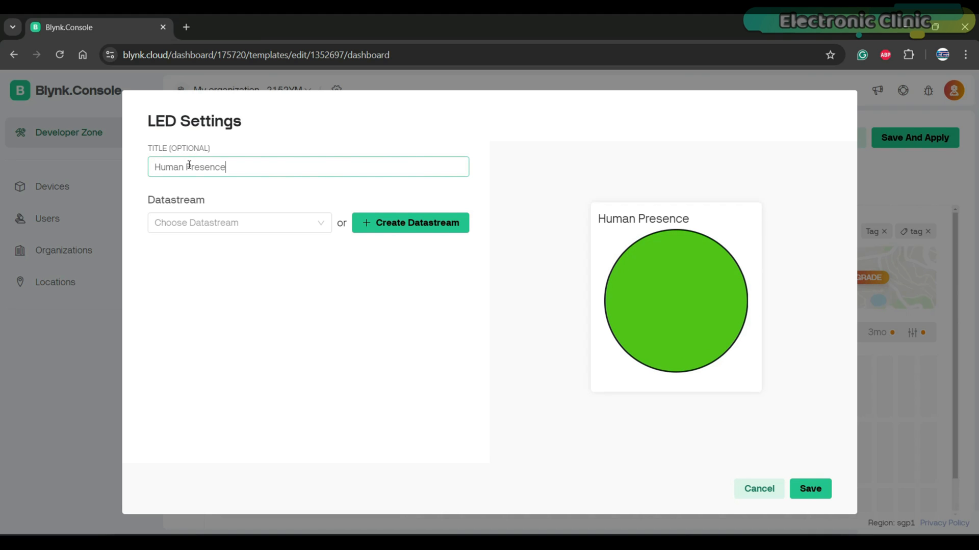
{"action": "left_click", "coordinate": [239, 223]}
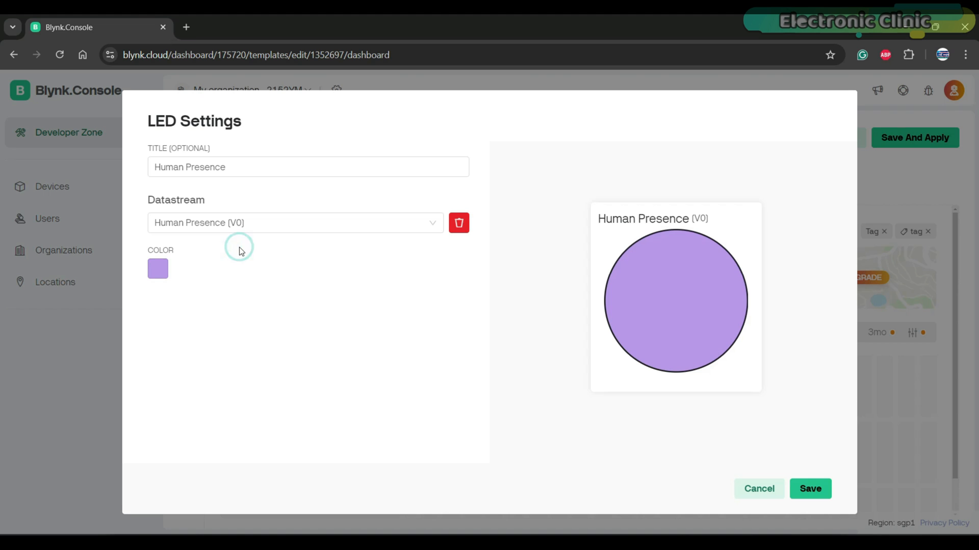
{"action": "left_click", "coordinate": [157, 268]}
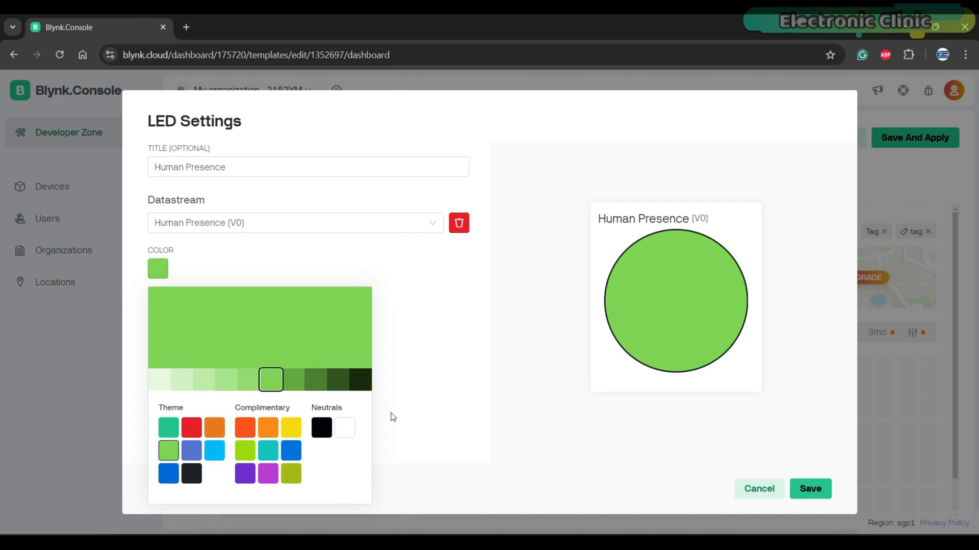
{"action": "left_click", "coordinate": [809, 488]}
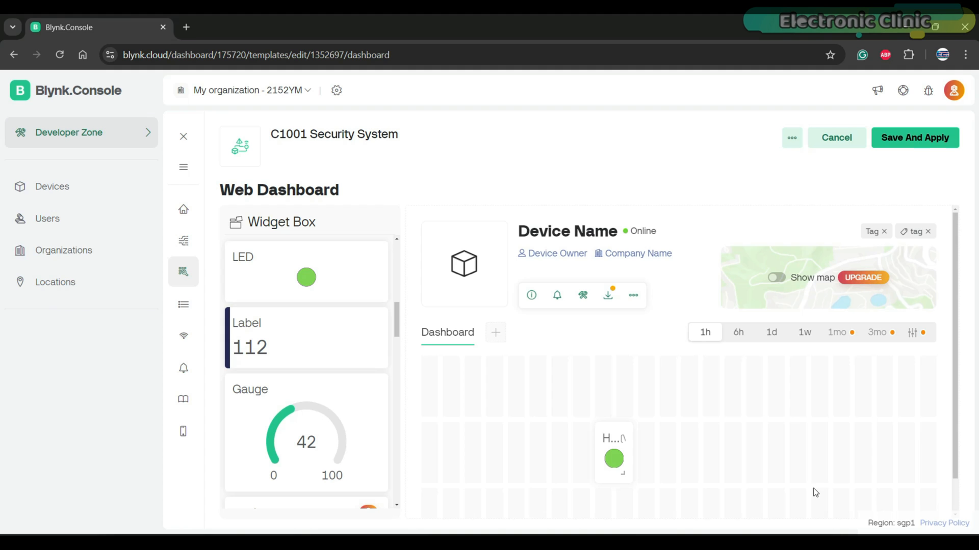
Step: Save and apply the template so the new LED widget reaches the device
{"action": "scroll", "scroll_direction": "up", "scroll_amount": 3}
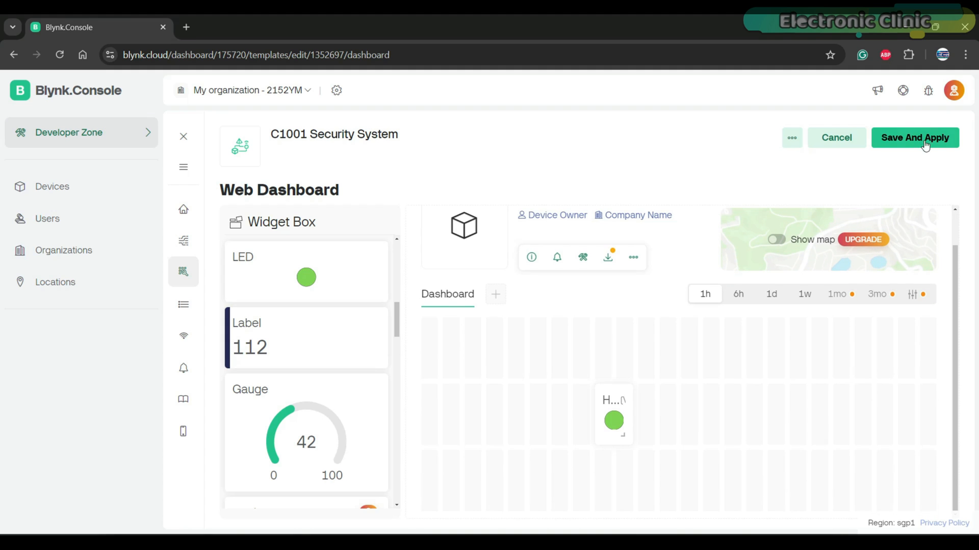
{"action": "left_click", "coordinate": [916, 137]}
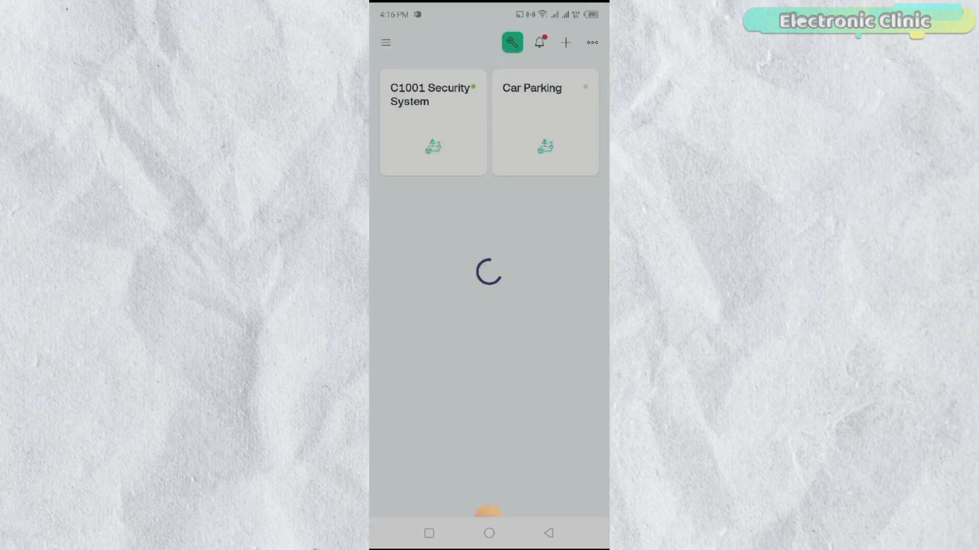
Step: In the mobile app, edit the device's dashboard and link a new LED widget to Human Presence (V0)
{"action": "left_click", "coordinate": [433, 121]}
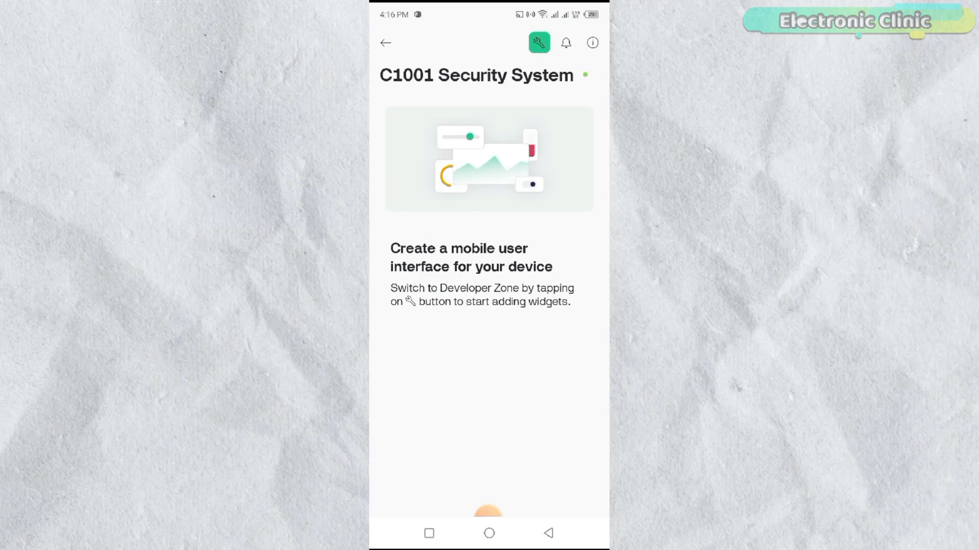
{"action": "left_click", "coordinate": [538, 43]}
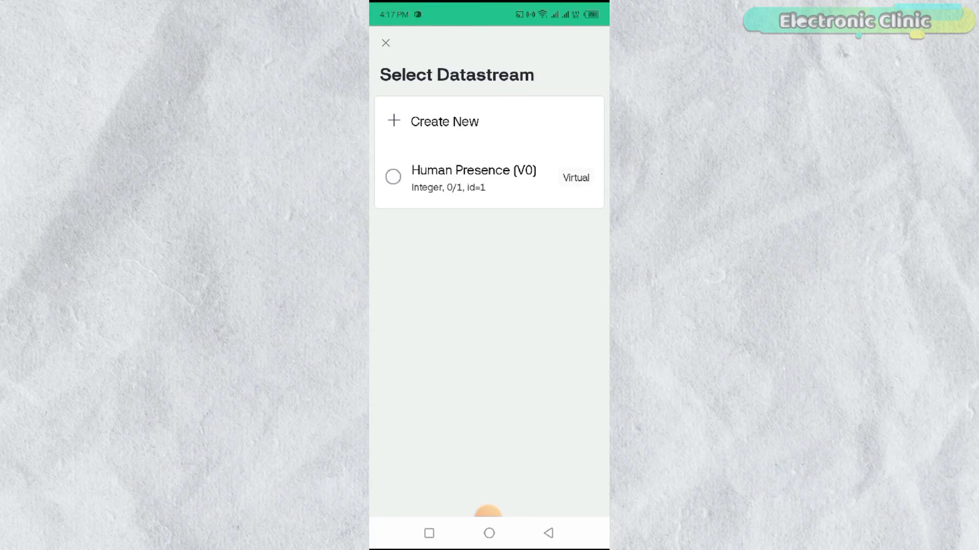
{"action": "left_click", "coordinate": [472, 177]}
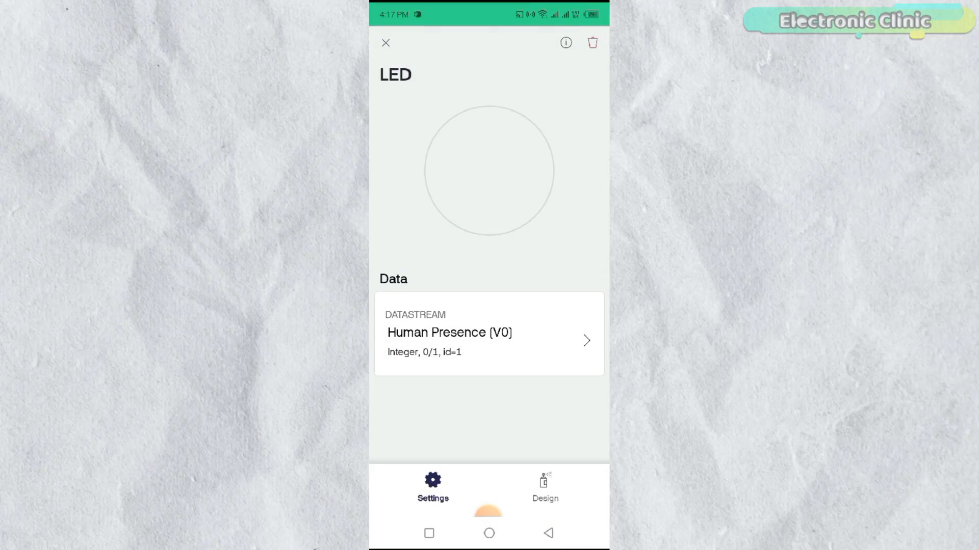
Step: In the LED's Design settings, title it Human Presence and colour it green
{"action": "left_click", "coordinate": [543, 488]}
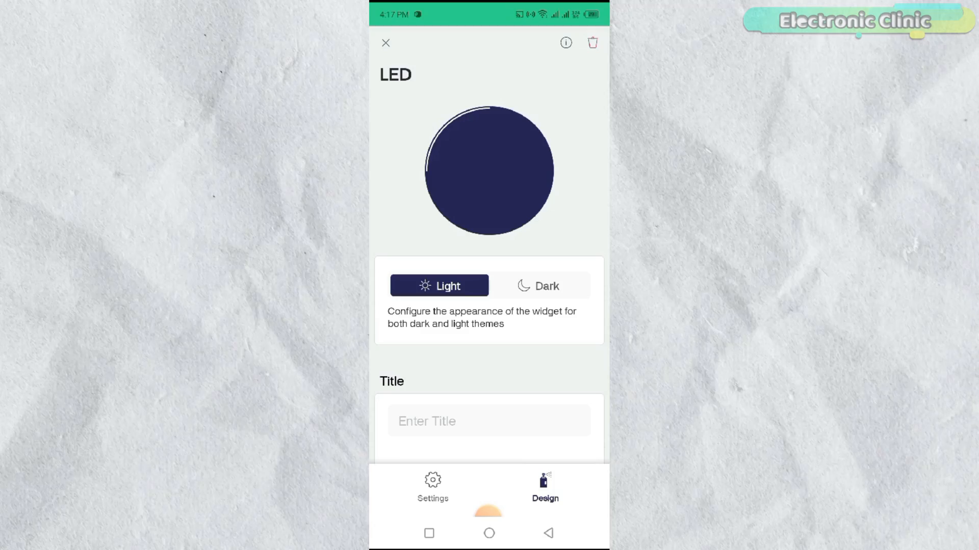
{"action": "left_click", "coordinate": [488, 421]}
{"action": "type", "text": "Human Presence"}
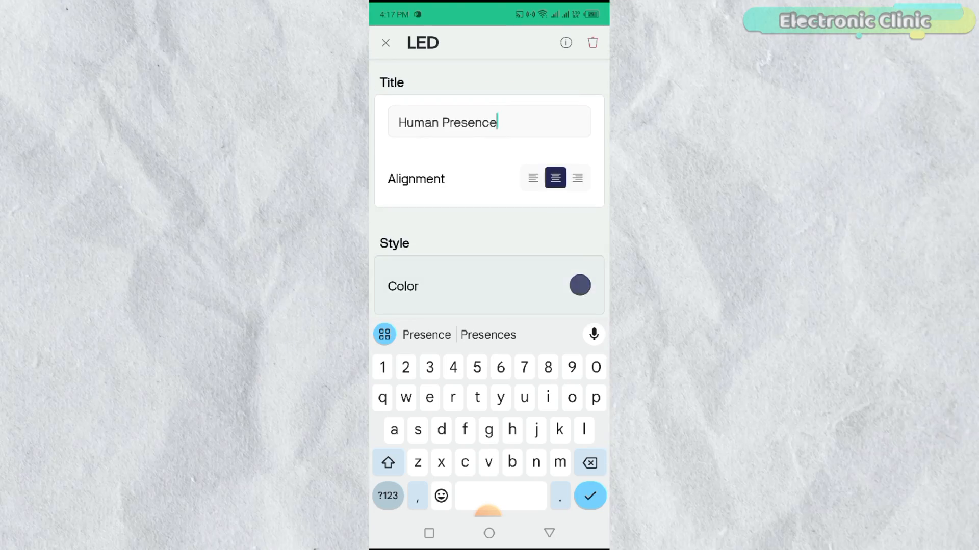
{"action": "left_click", "coordinate": [579, 286]}
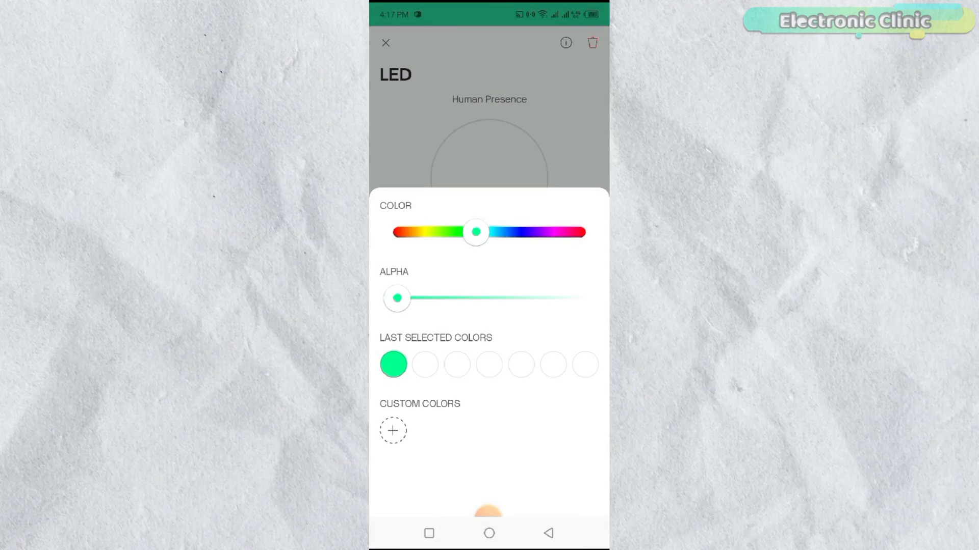
{"action": "left_click", "coordinate": [385, 43]}
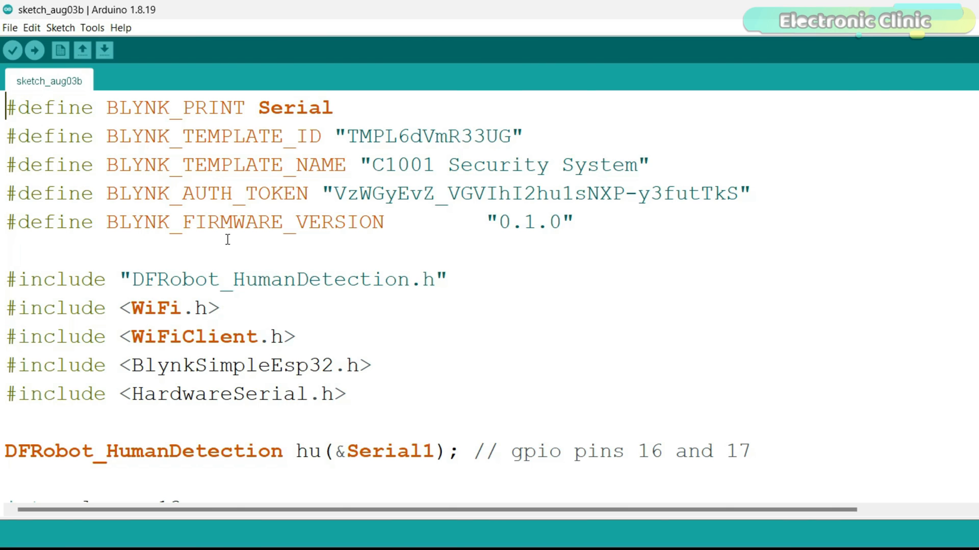
{"action": "mouse_move", "coordinate": [111, 146]}
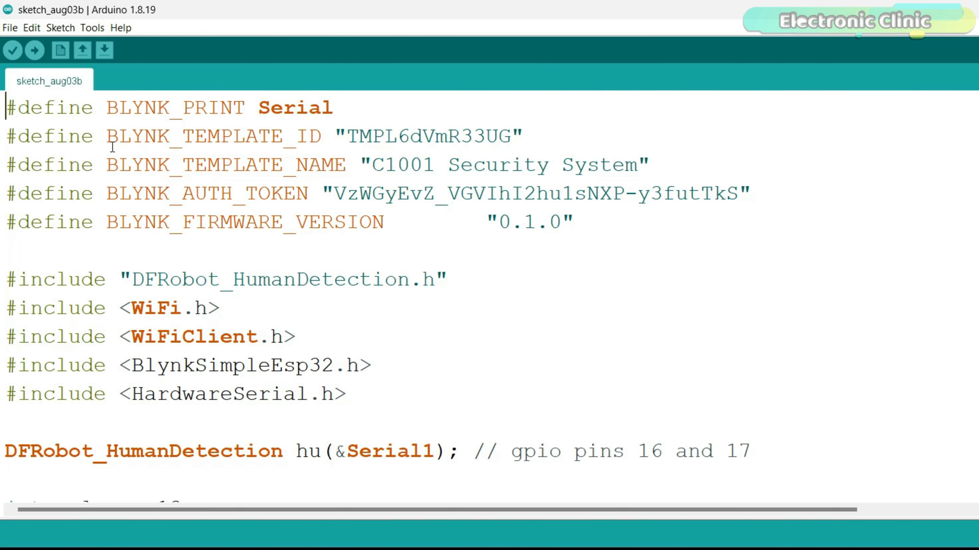
Step: Select ESP32 Dev Module as the board and check the sketch's DFRobot_HumanDetection and Blynk library setup
{"action": "left_click", "coordinate": [91, 28]}
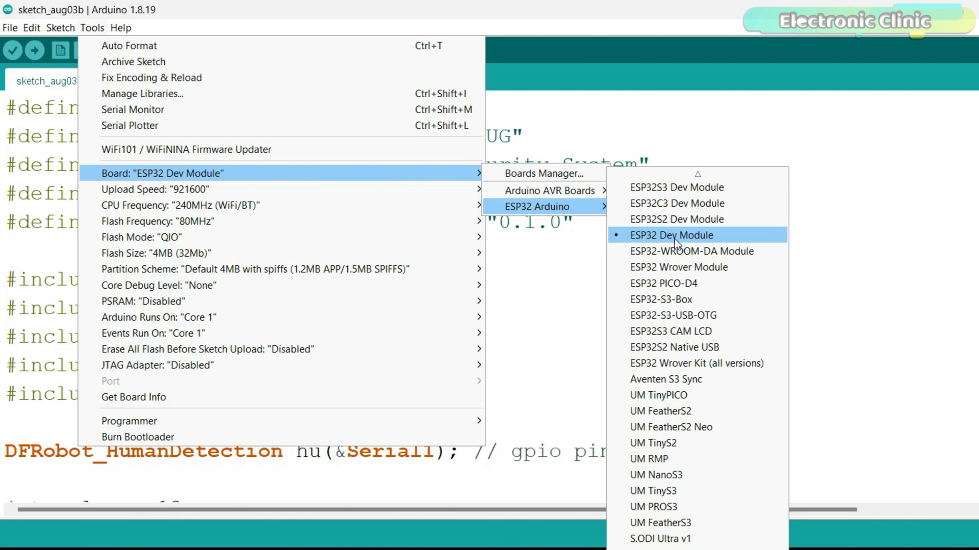
{"action": "left_click", "coordinate": [672, 235]}
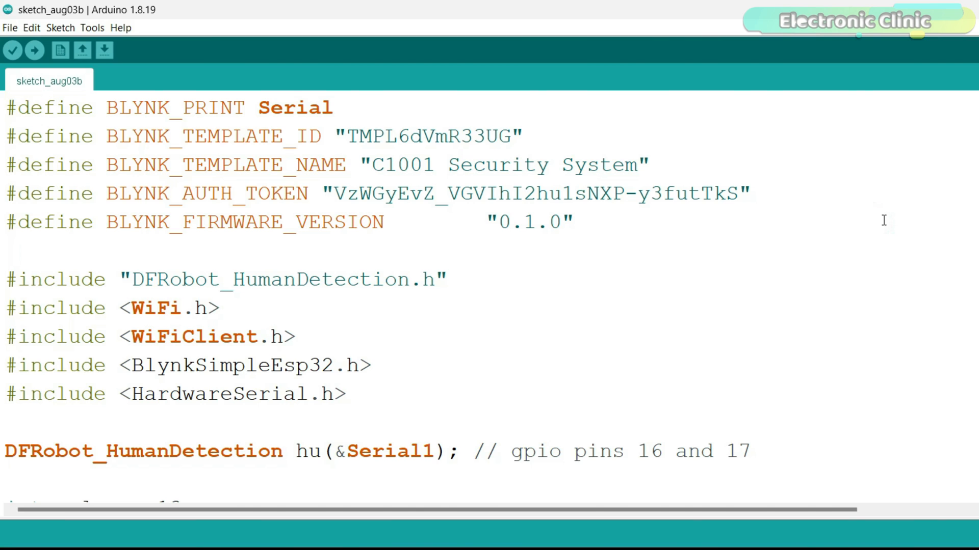
{"action": "mouse_move", "coordinate": [594, 313]}
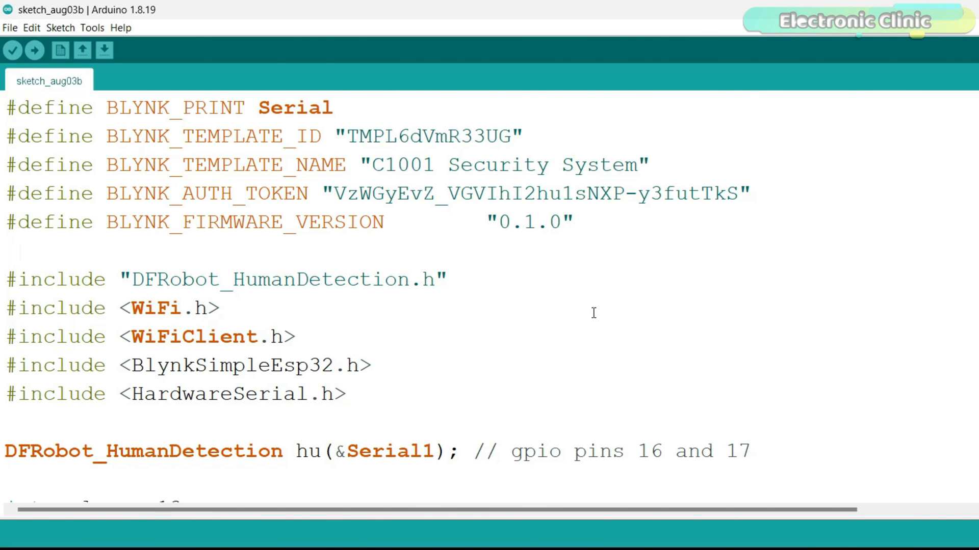
{"action": "double_click", "coordinate": [268, 279]}
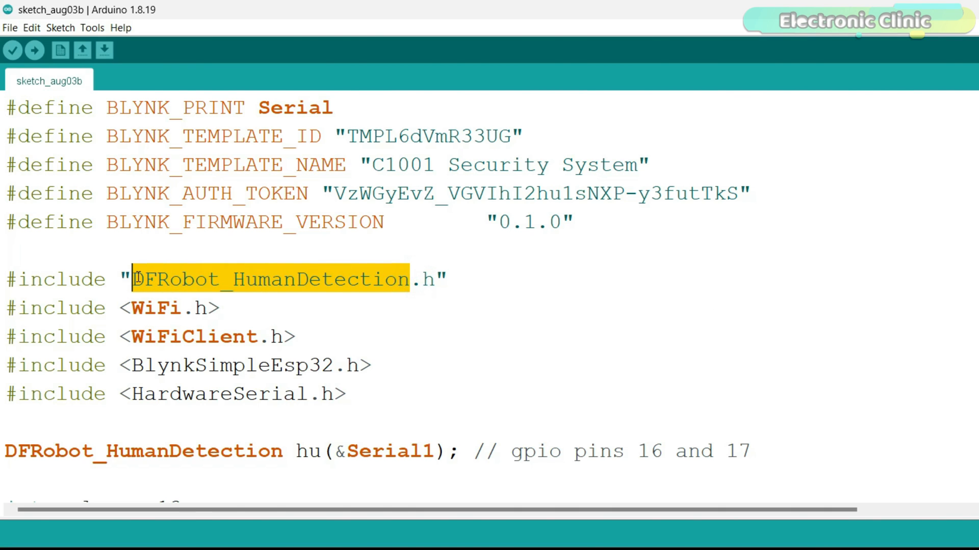
{"action": "left_click", "coordinate": [449, 279]}
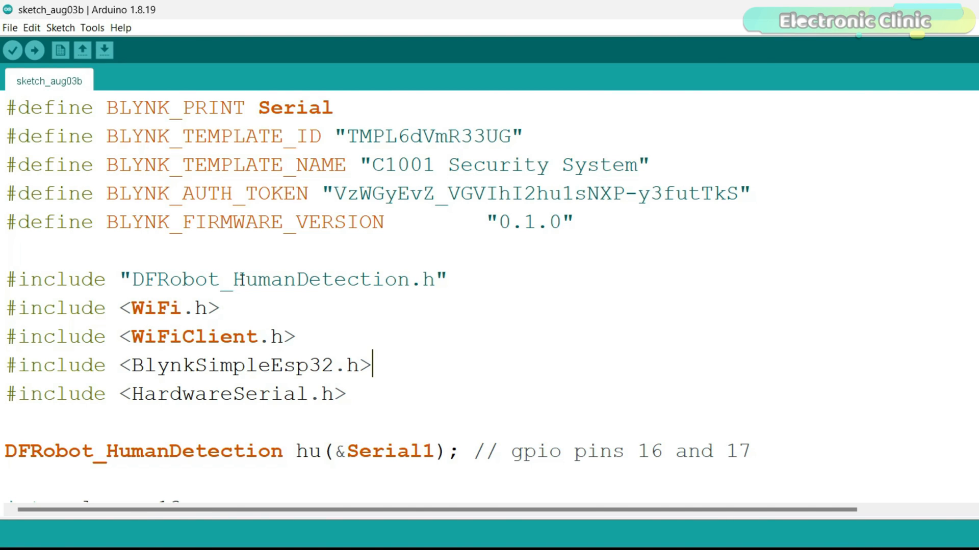
{"action": "mouse_move", "coordinate": [155, 307]}
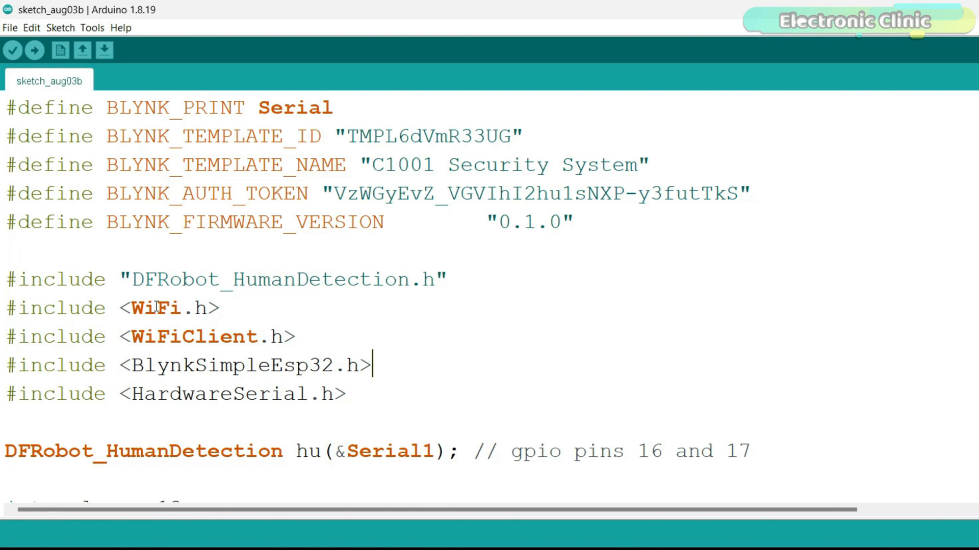
{"action": "left_click", "coordinate": [60, 28]}
{"action": "type", "text": "blynk"}
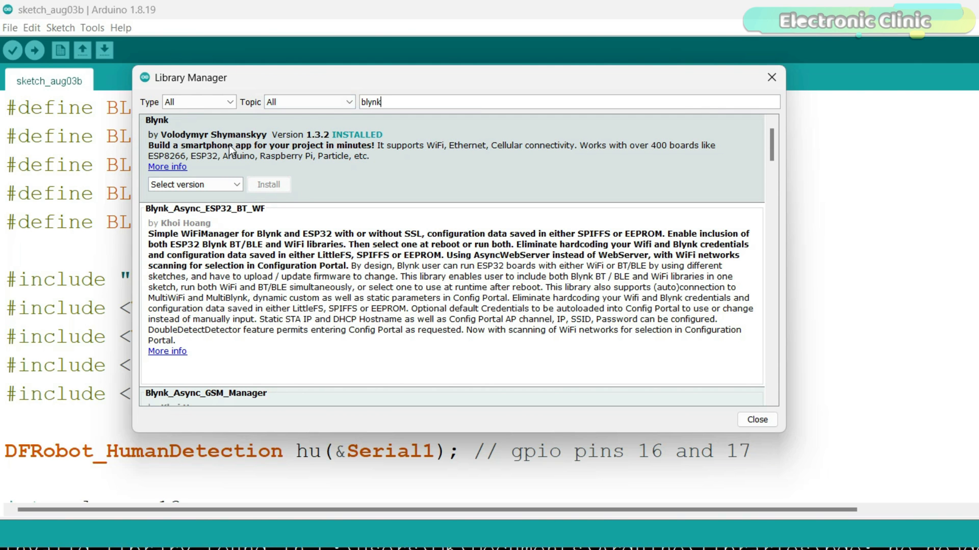
{"action": "scroll", "scroll_direction": "down", "scroll_amount": 3}
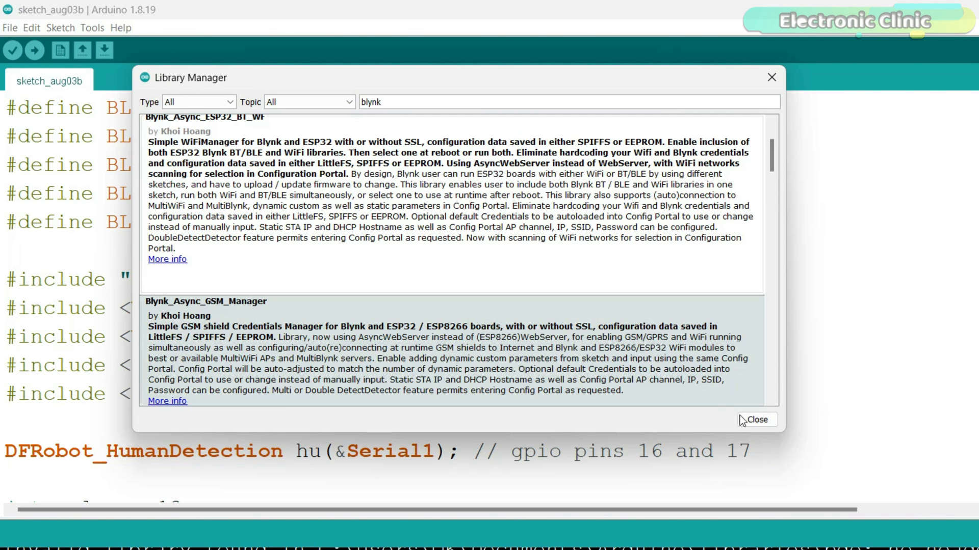
{"action": "left_click", "coordinate": [755, 419]}
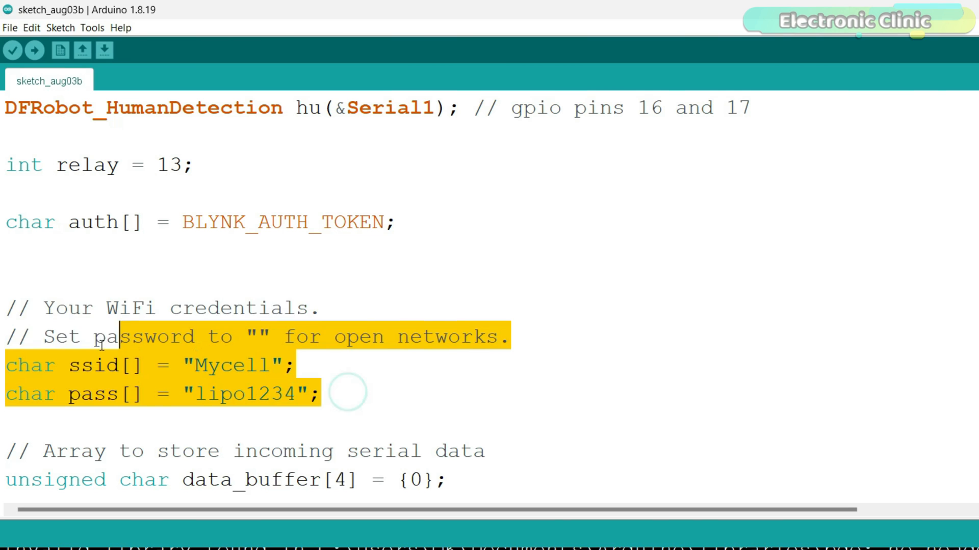
{"action": "left_click", "coordinate": [324, 393]}
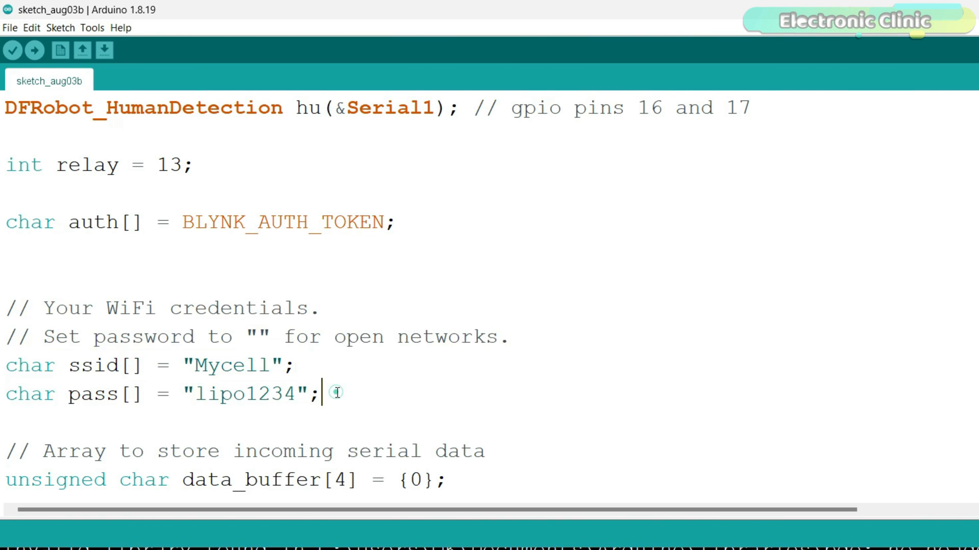
{"action": "scroll", "scroll_direction": "down", "scroll_amount": 3}
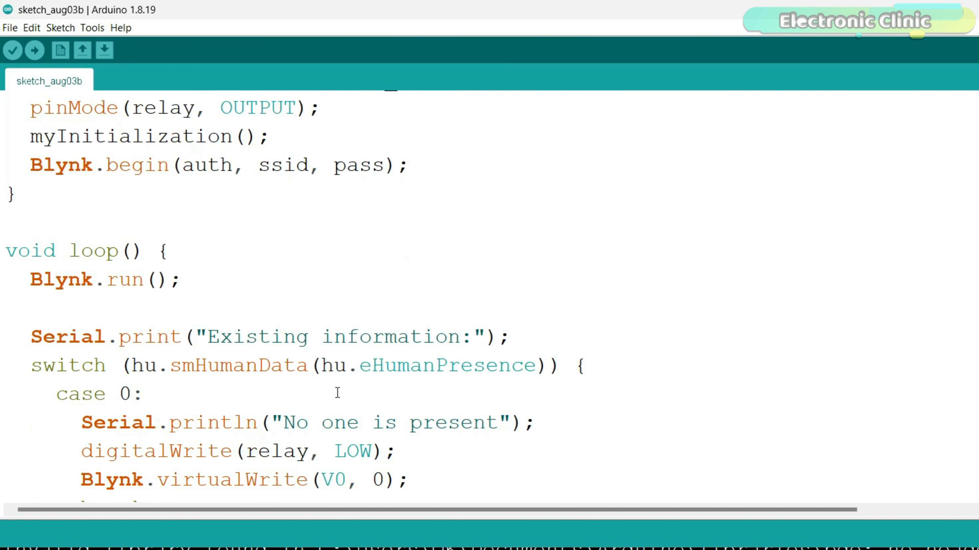
{"action": "scroll", "scroll_direction": "down", "scroll_amount": 3}
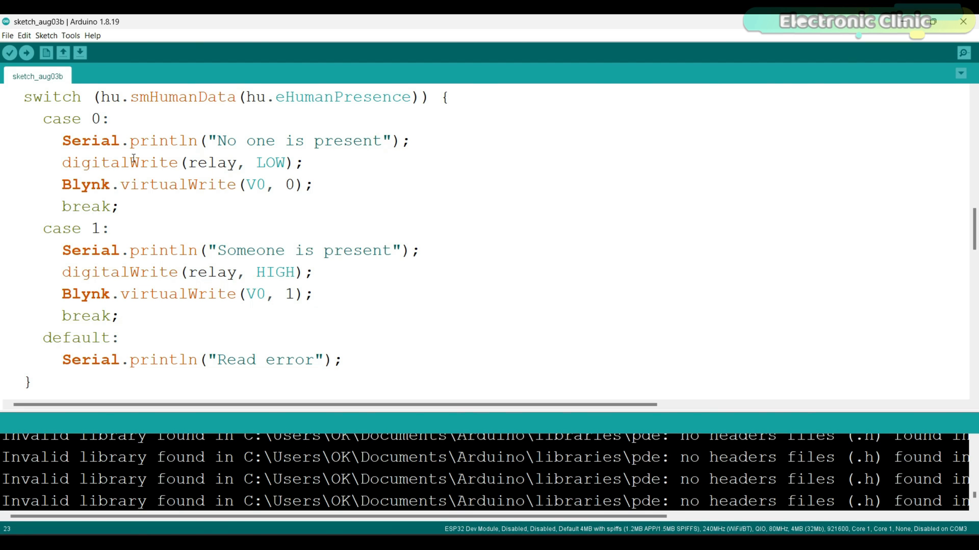
Step: Confirm the port is COM3 and upload the Blynk sketch to the ESP32 board
{"action": "left_click", "coordinate": [70, 35]}
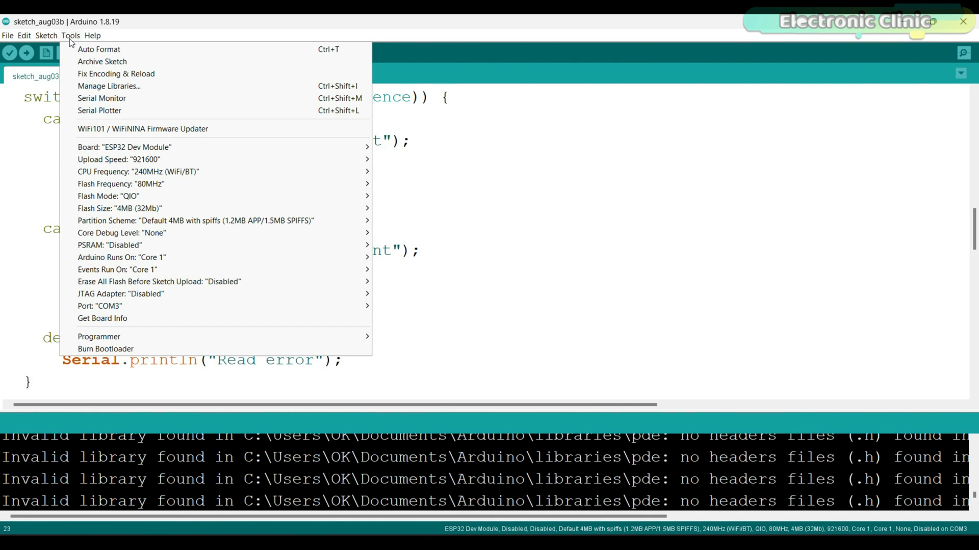
{"action": "mouse_move", "coordinate": [411, 174]}
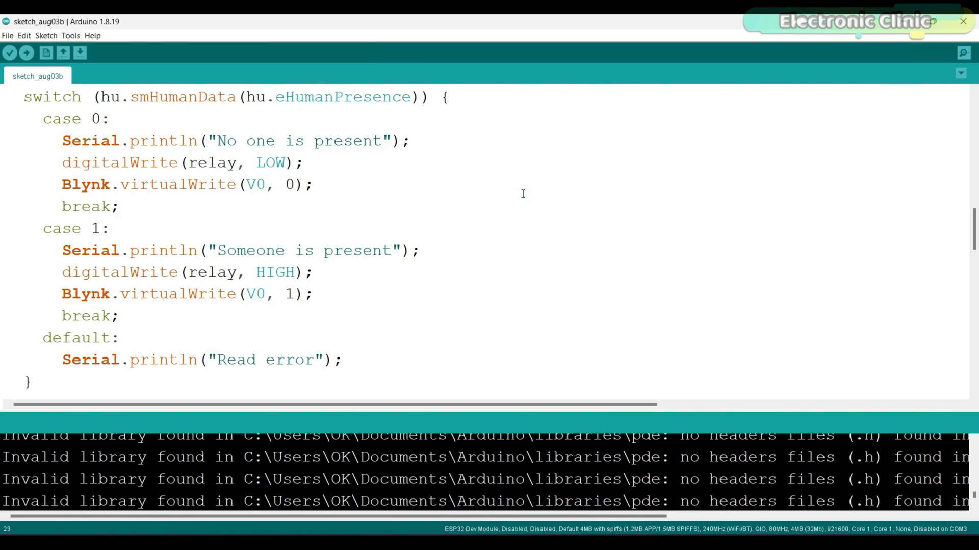
{"action": "left_click", "coordinate": [70, 34]}
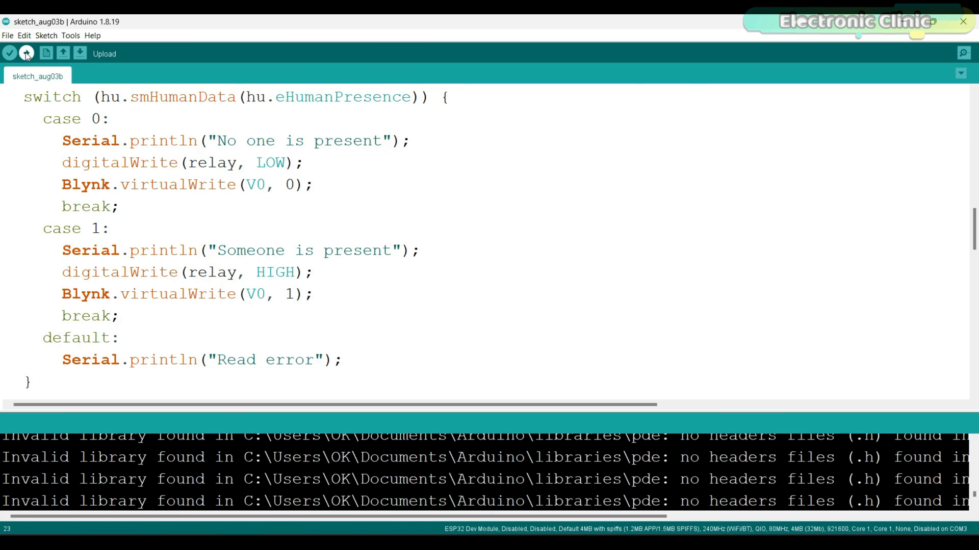
{"action": "left_click", "coordinate": [27, 53]}
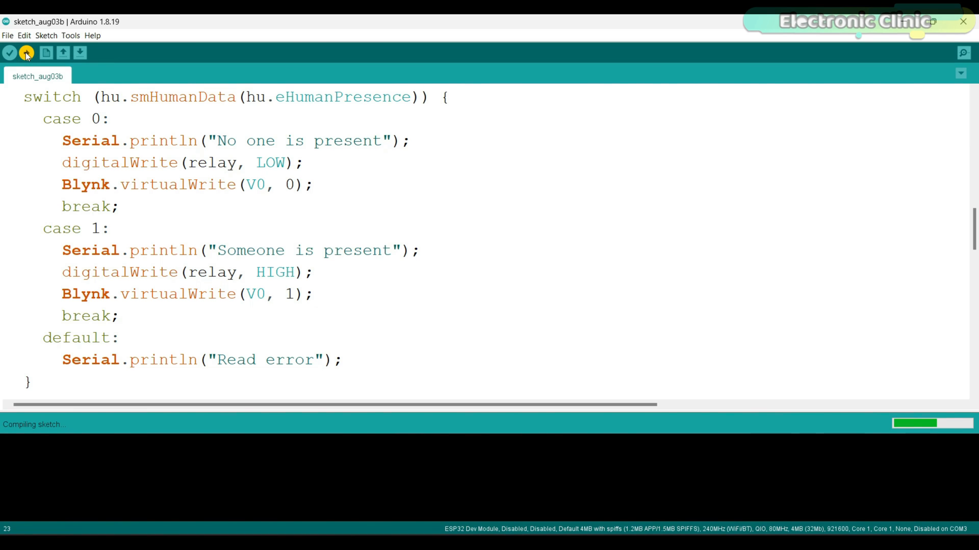